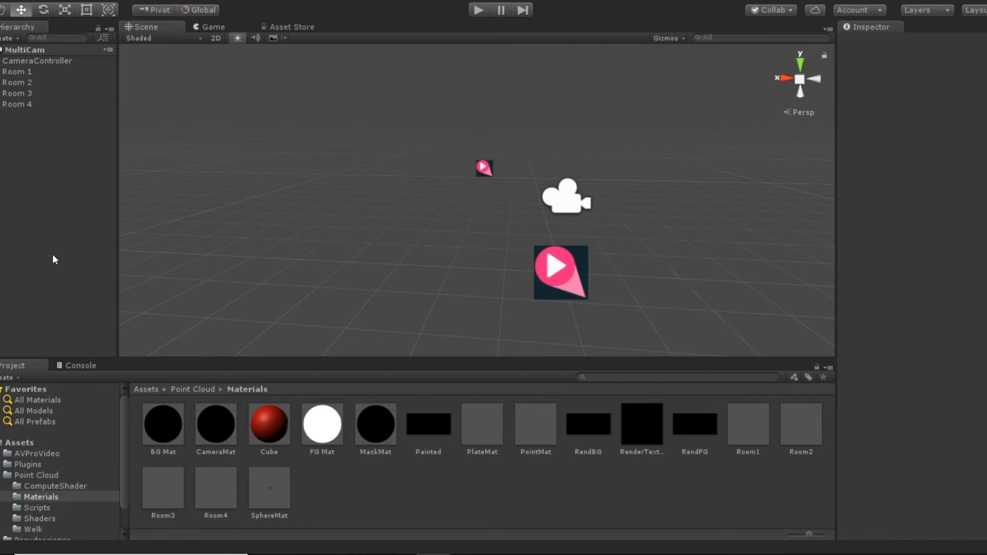
Select Room 1 and collapse its Media Player and Apply To Material components.
{"action": "left_click", "coordinate": [17, 71]}
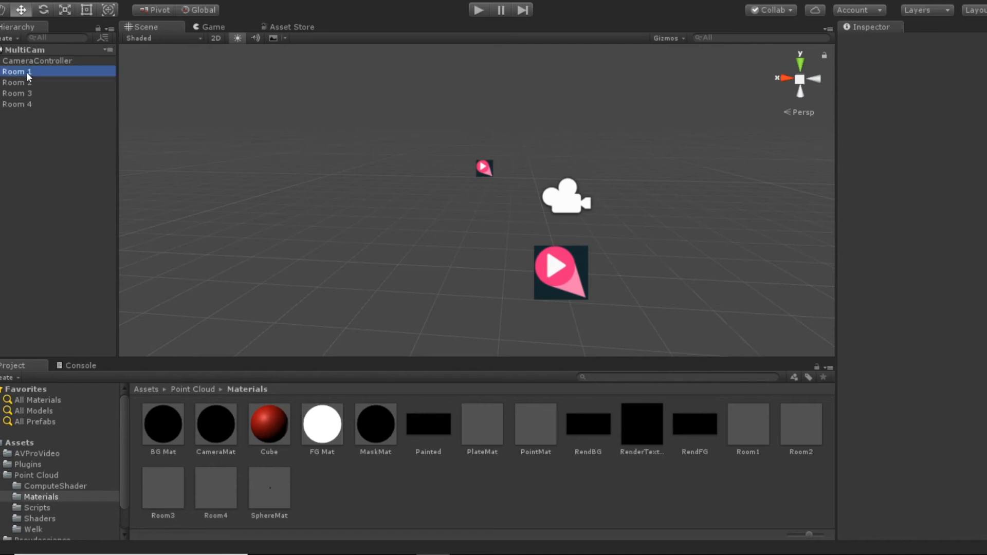
{"action": "left_click", "coordinate": [15, 71]}
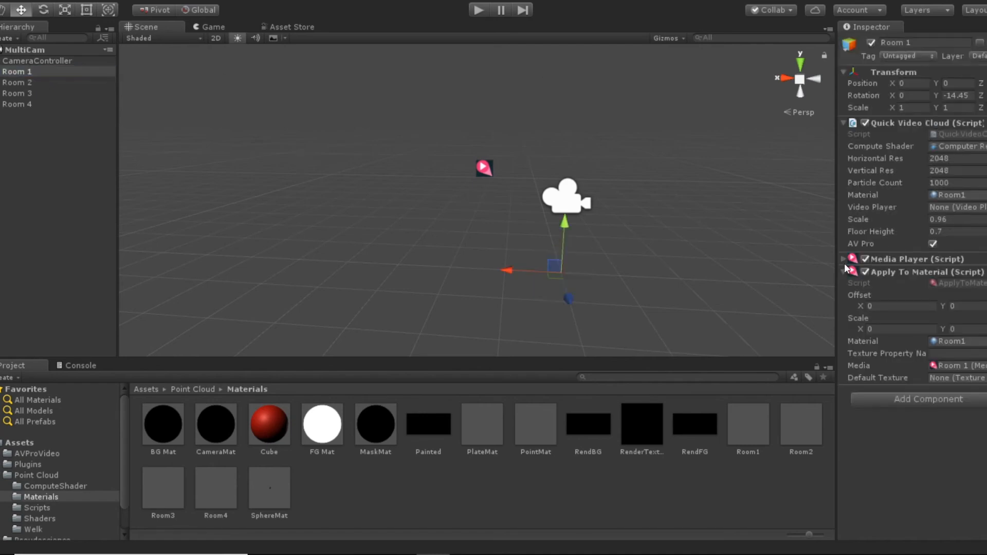
{"action": "left_click", "coordinate": [844, 258]}
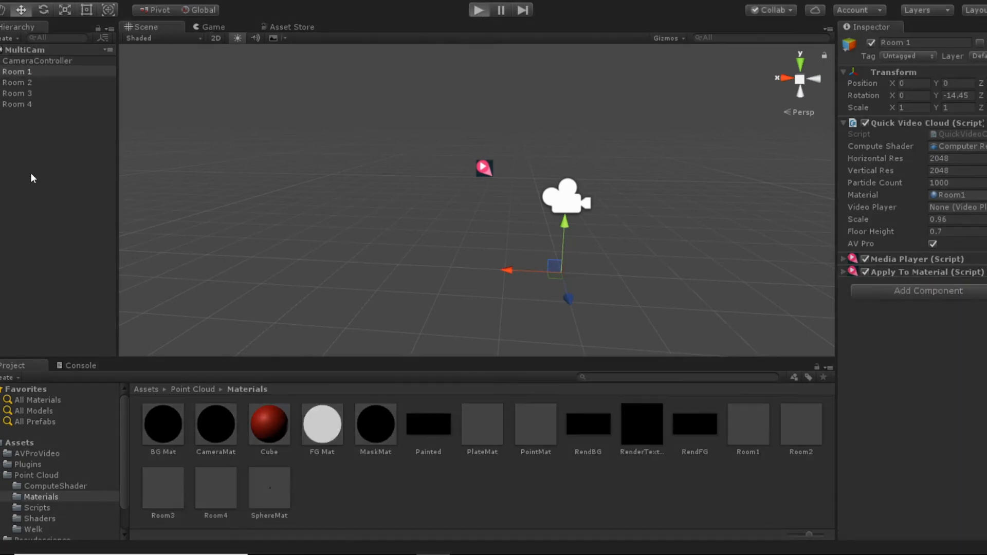
Enter Play mode and select CameraController to show its Movement script.
{"action": "left_click", "coordinate": [478, 10]}
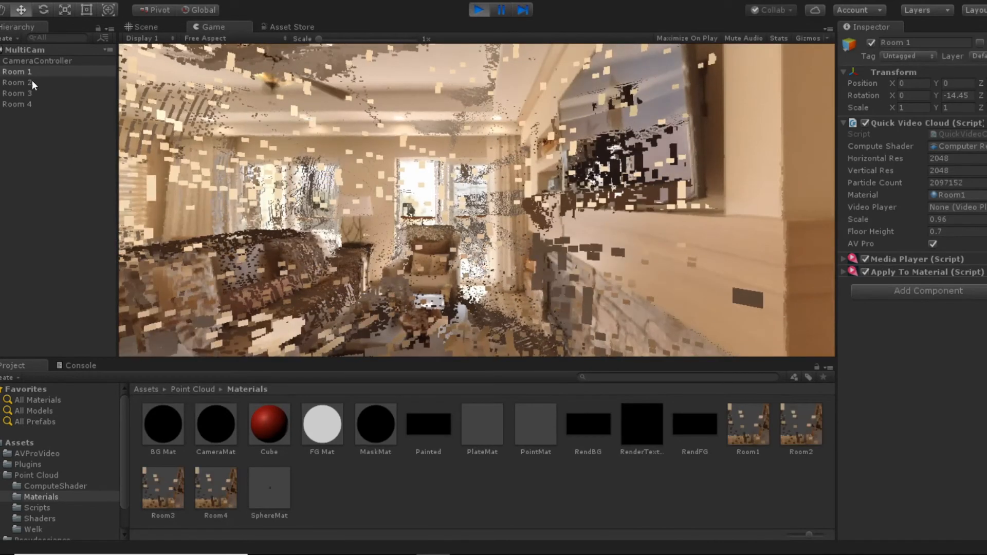
{"action": "left_click", "coordinate": [42, 61]}
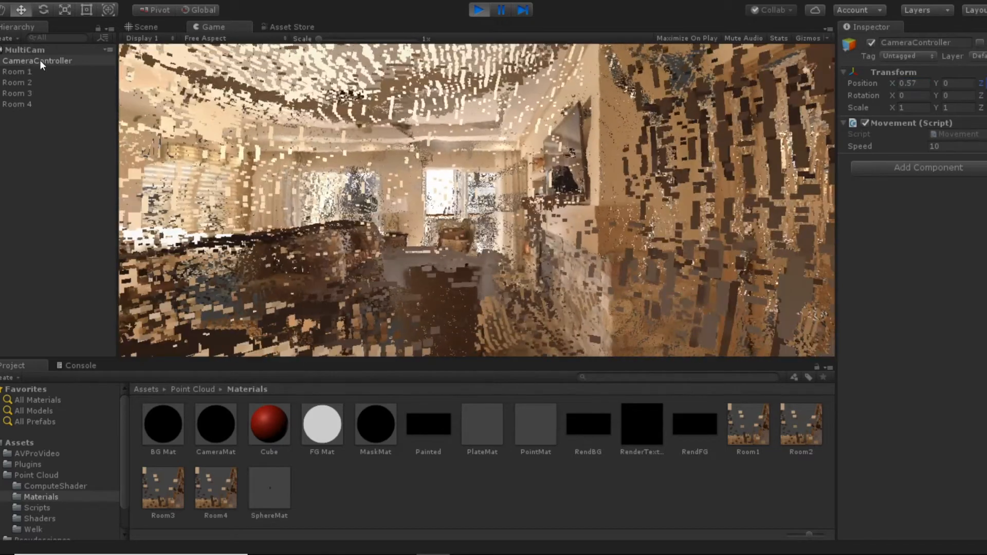
Compare the noisy room in the Scene and Game views, then select the other rooms.
{"action": "left_click", "coordinate": [145, 26]}
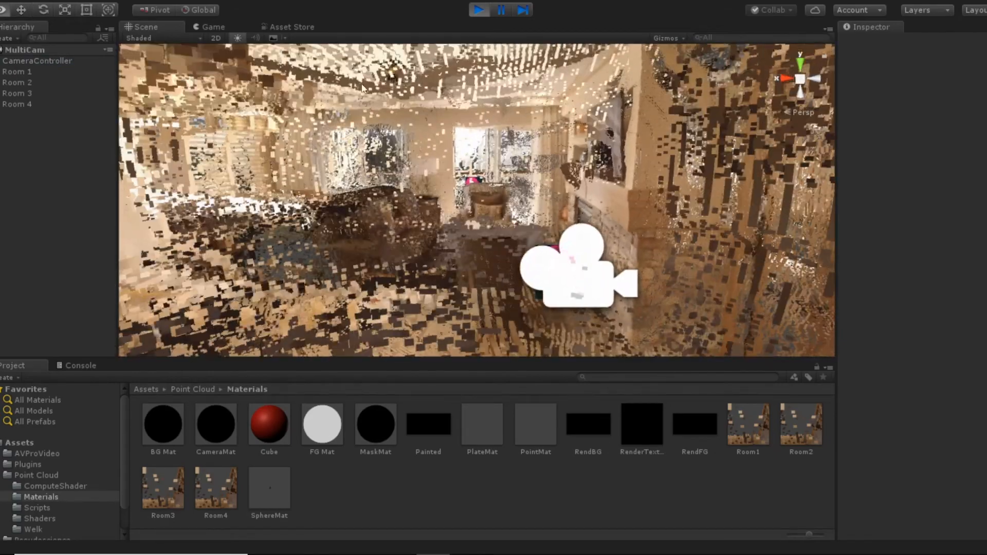
{"action": "left_click", "coordinate": [17, 71]}
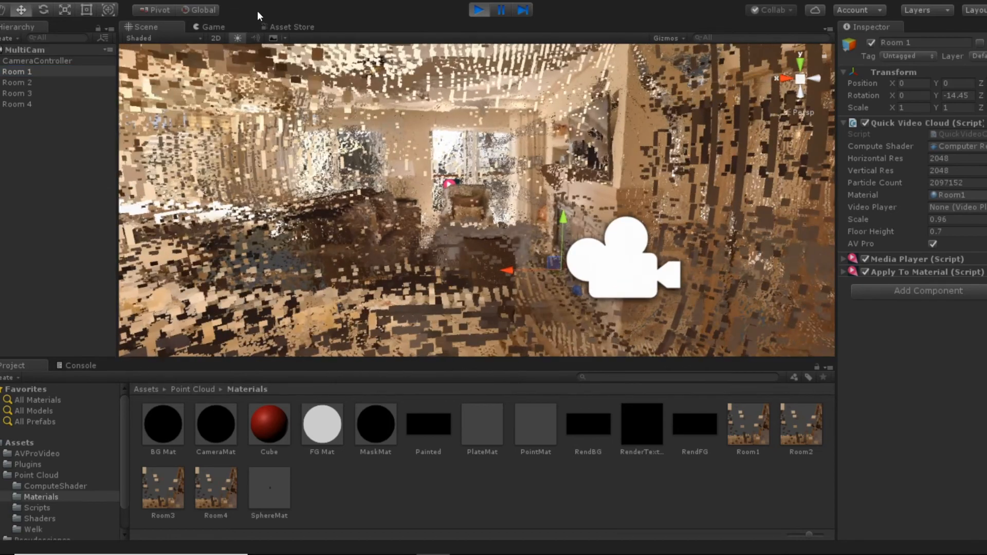
{"action": "left_click", "coordinate": [213, 26]}
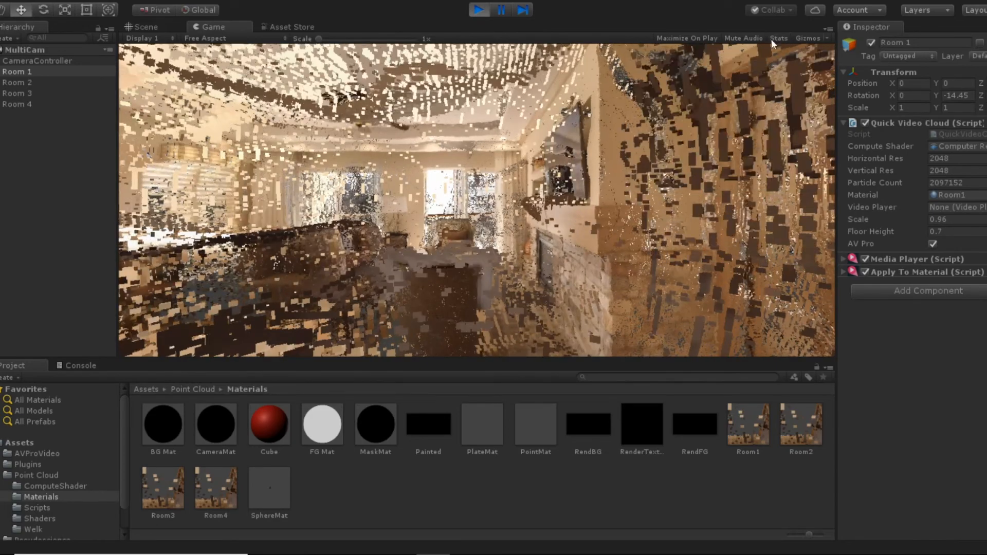
{"action": "left_click", "coordinate": [147, 26]}
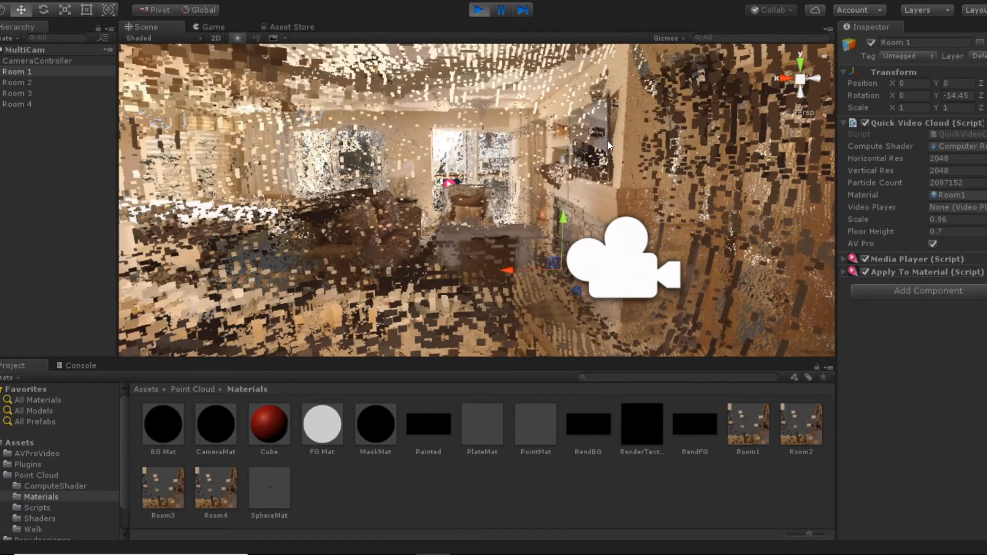
{"action": "left_click", "coordinate": [17, 93]}
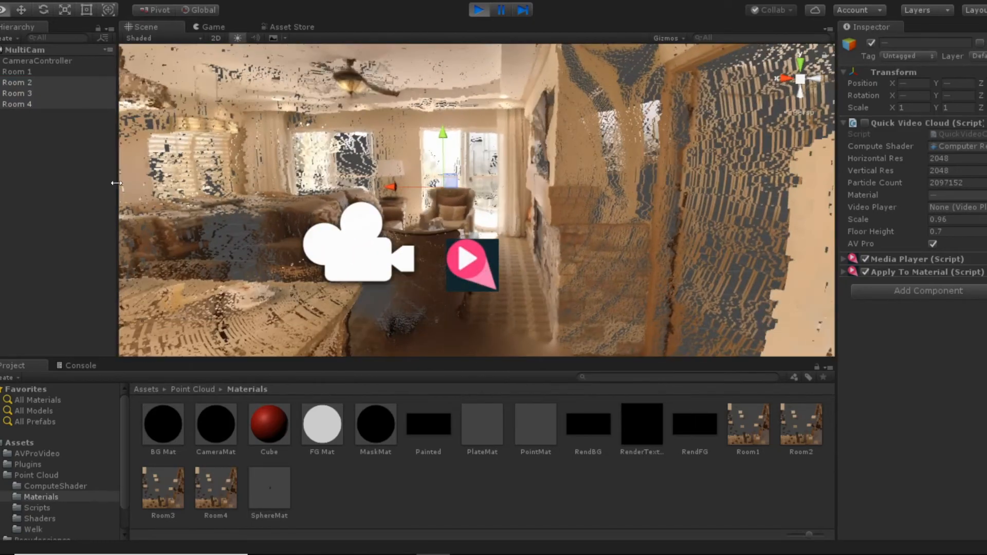
{"action": "left_click", "coordinate": [18, 82]}
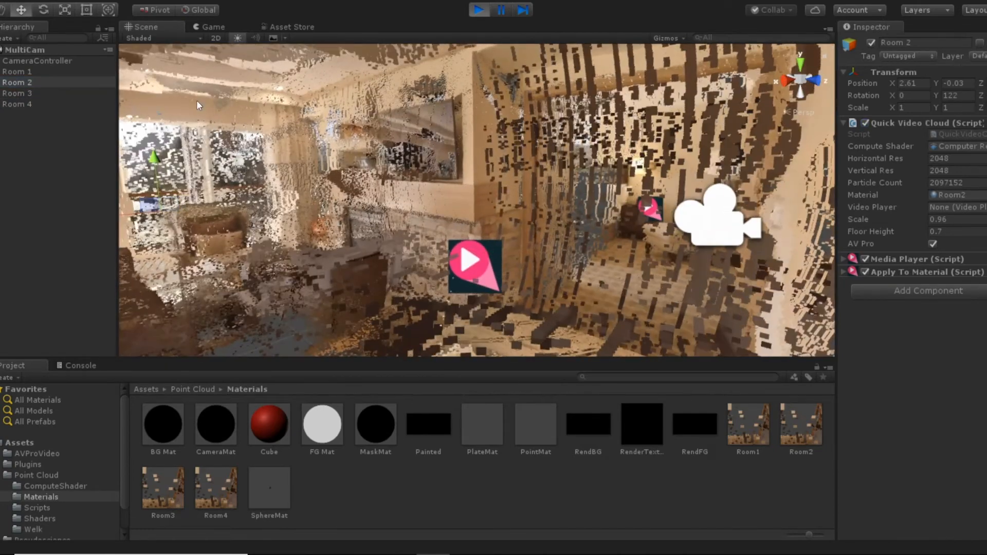
{"action": "left_click", "coordinate": [18, 71]}
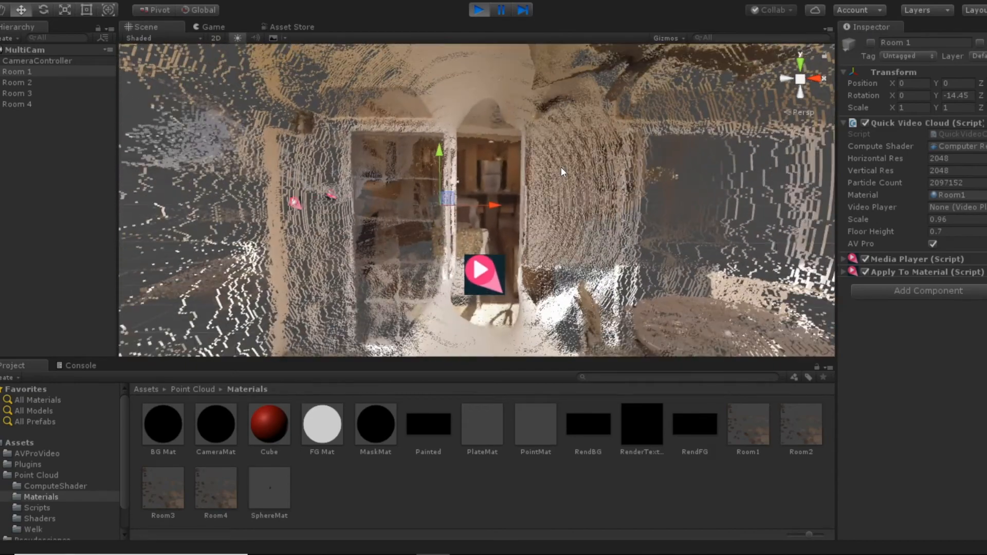
{"action": "left_click_drag", "start_coordinate": [562, 172], "coordinate": [361, 236]}
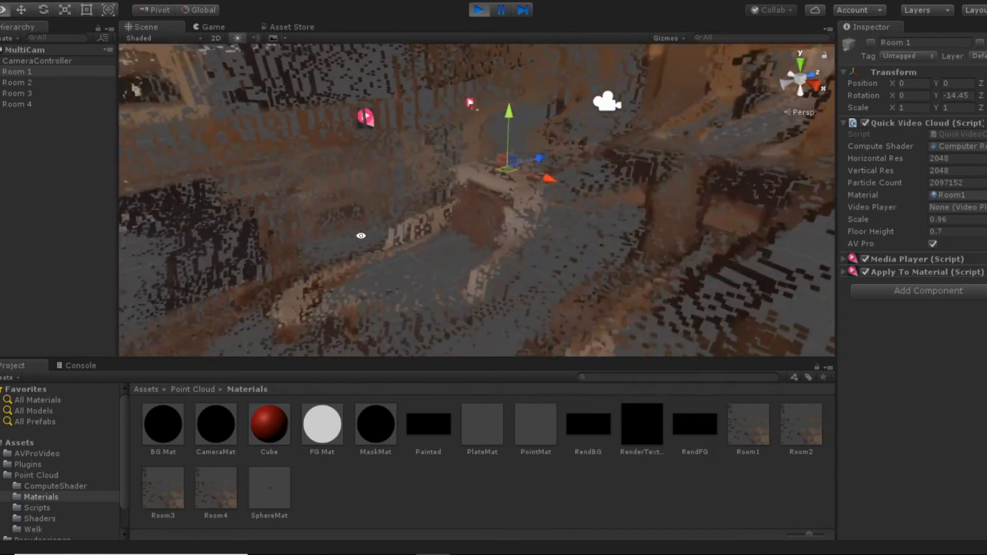
{"action": "left_click_drag", "start_coordinate": [360, 236], "coordinate": [426, 162]}
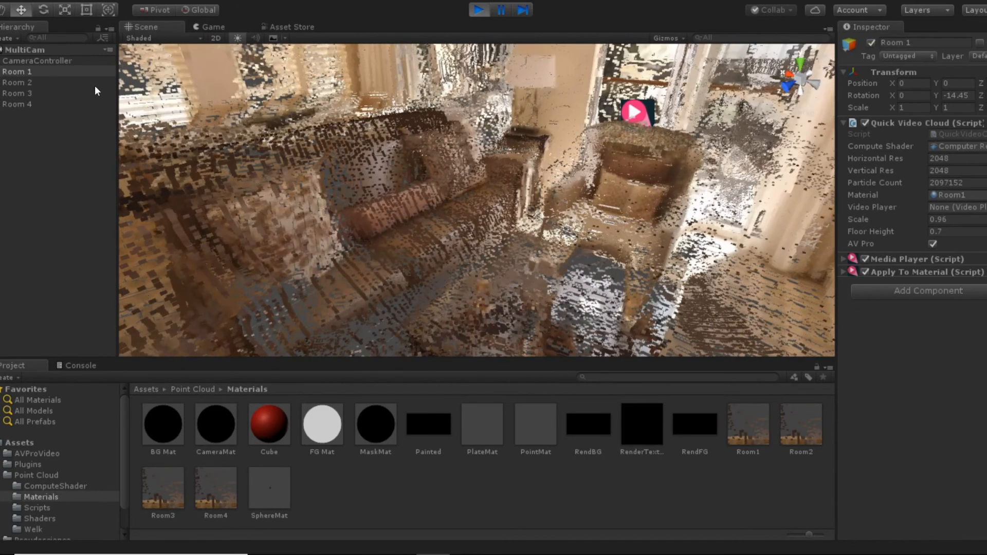
{"action": "left_click", "coordinate": [17, 82]}
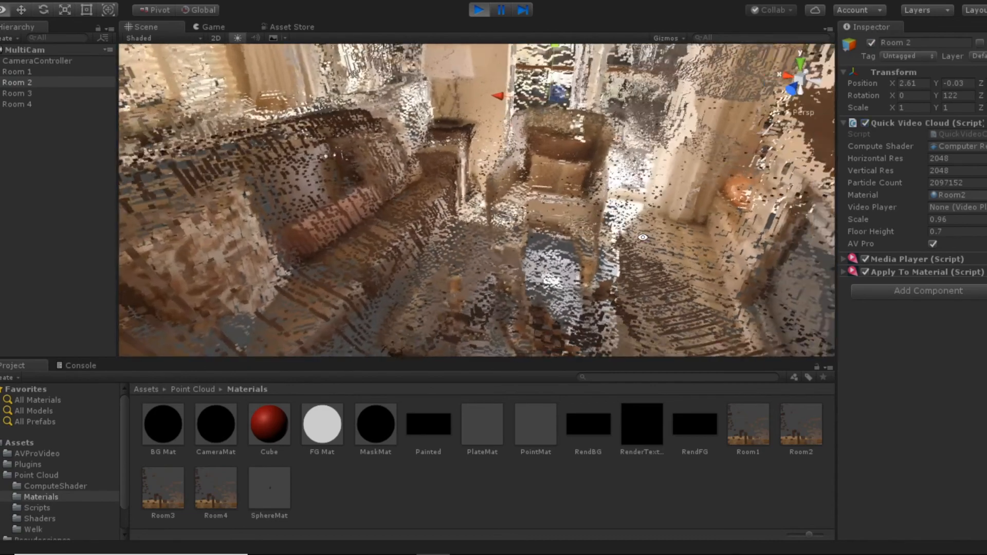
Switch the Room1–Room4 materials to the Custom/FastQuads_Clip shader and replay the scene.
{"action": "left_click", "coordinate": [942, 53]}
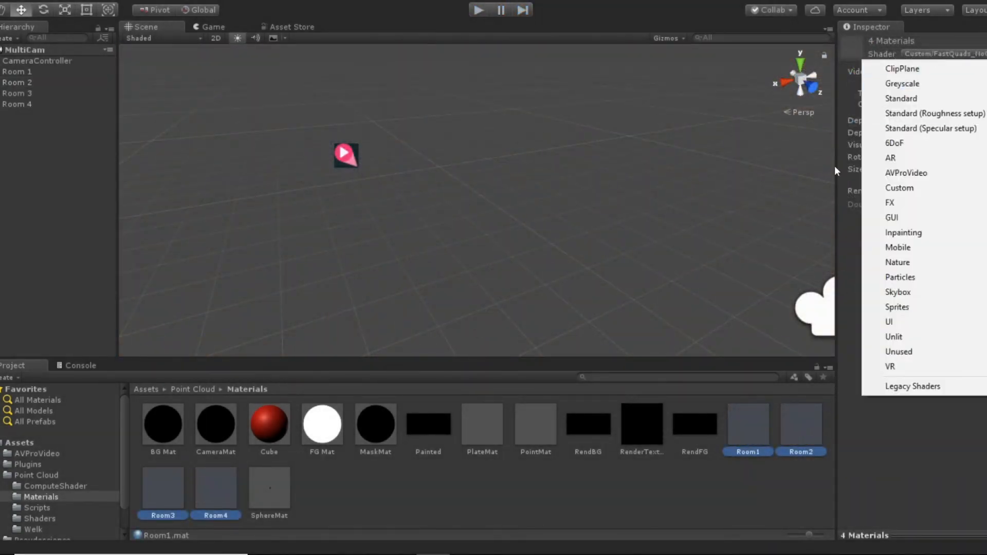
{"action": "mouse_move", "coordinate": [900, 188]}
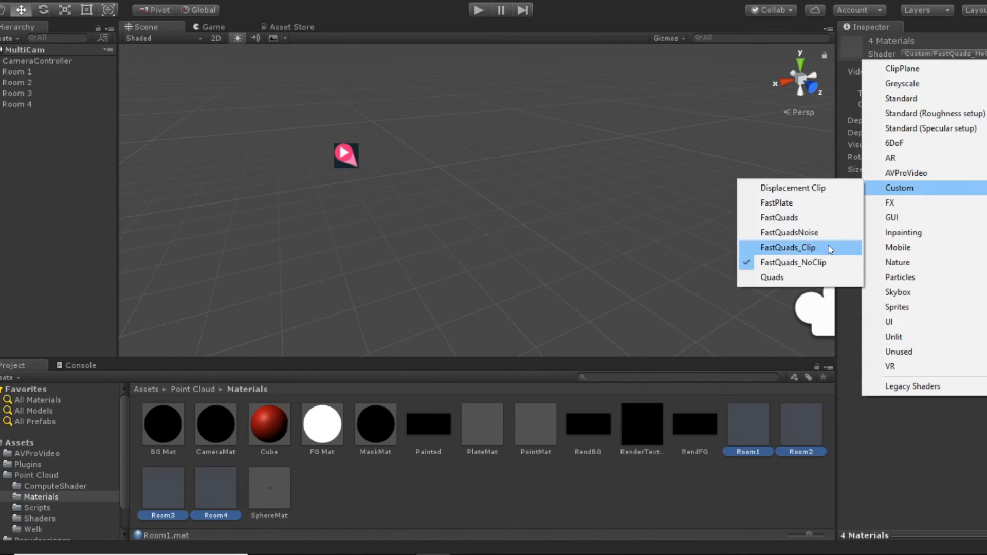
{"action": "left_click", "coordinate": [789, 247]}
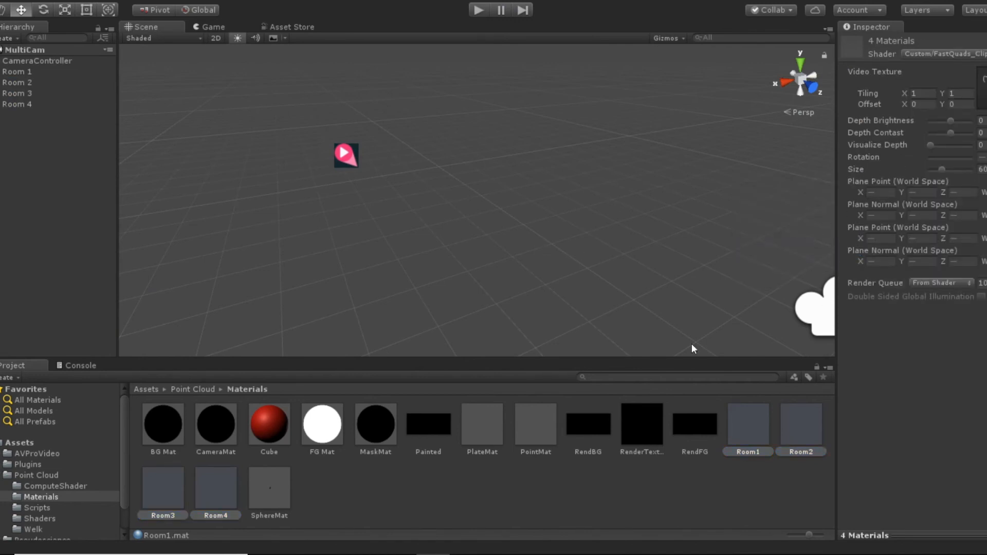
{"action": "left_click", "coordinate": [18, 71]}
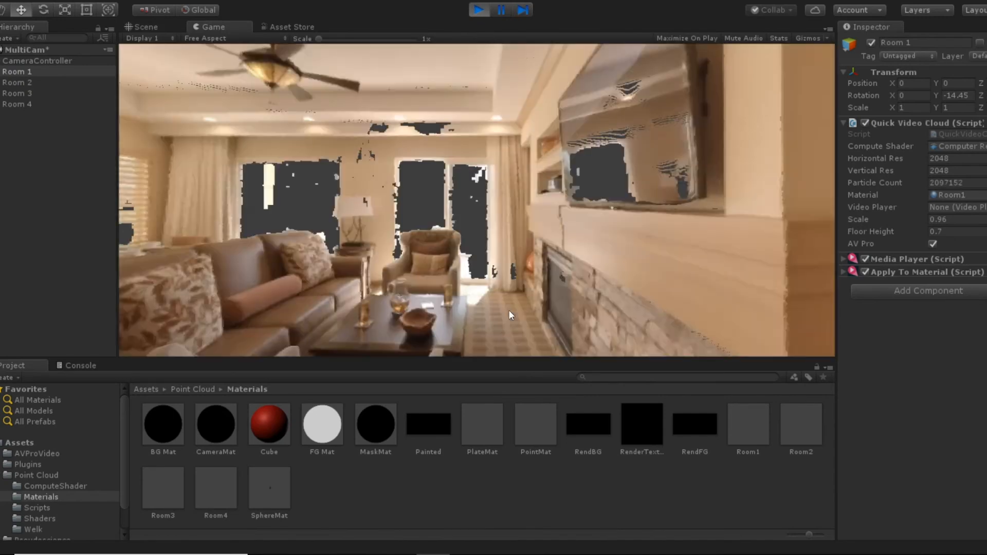
Edit Room1 material's Plane Point fields, trying -4.22, settling at X -3.85, Z -12.35.
{"action": "left_click", "coordinate": [747, 423]}
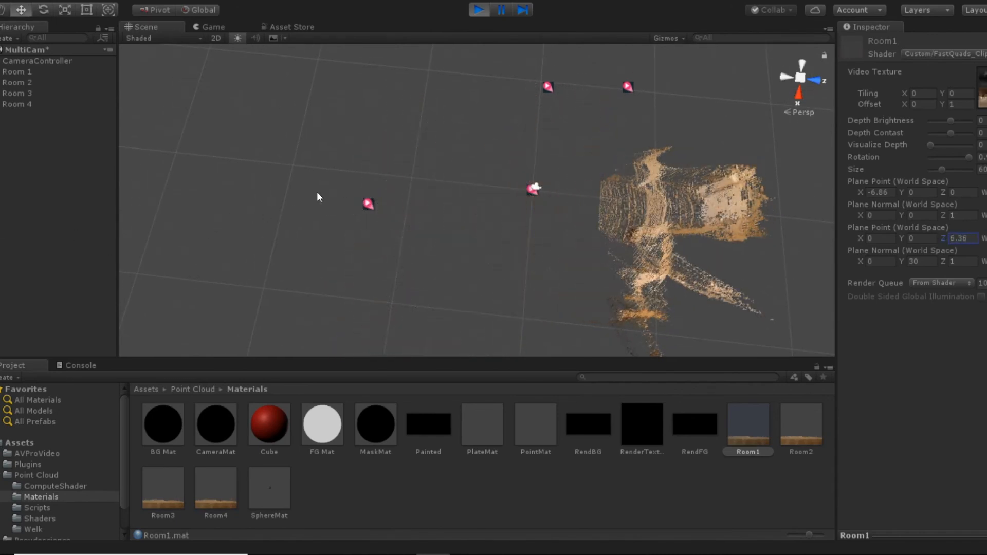
{"action": "type", "text": "-4.22"}
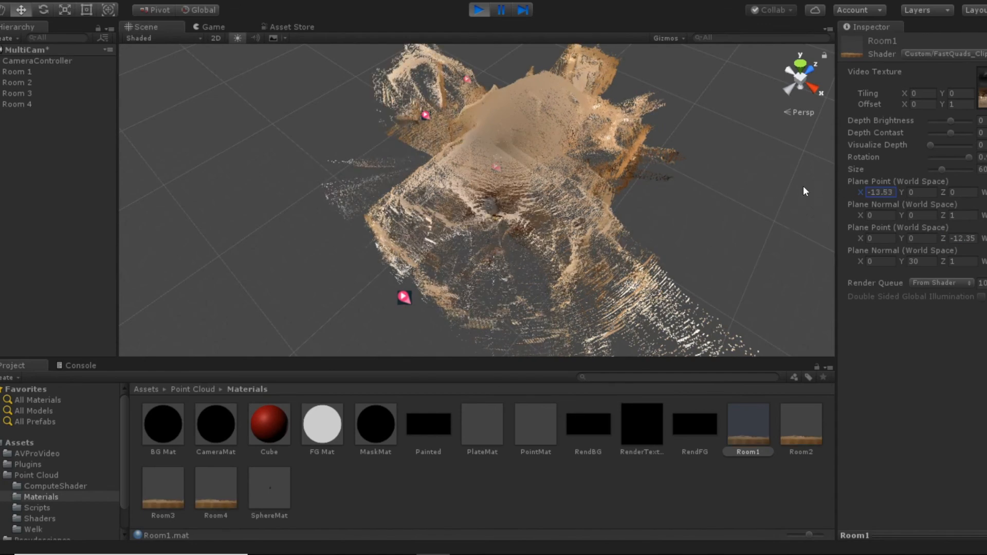
{"action": "left_click_drag", "start_coordinate": [881, 192], "coordinate": [900, 206]}
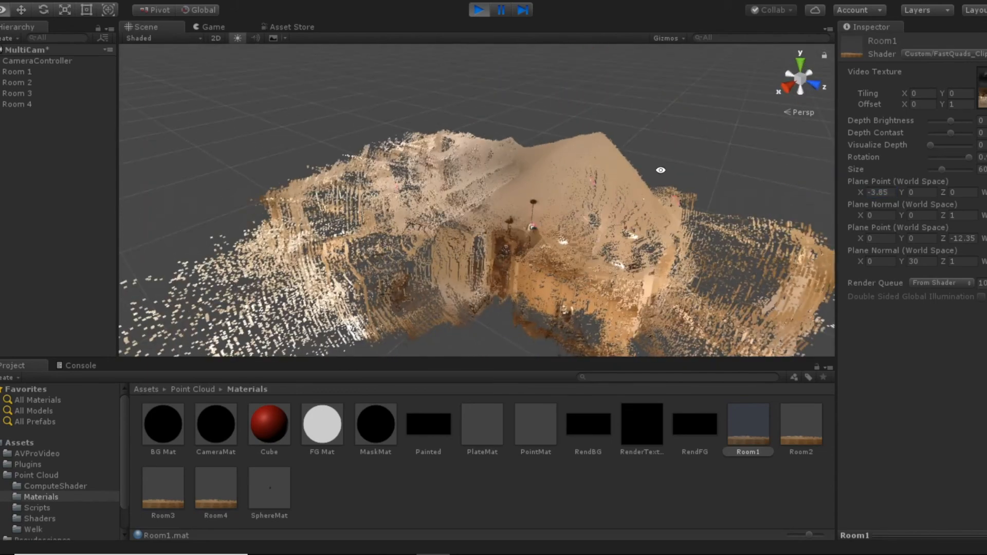
{"action": "left_click", "coordinate": [25, 82]}
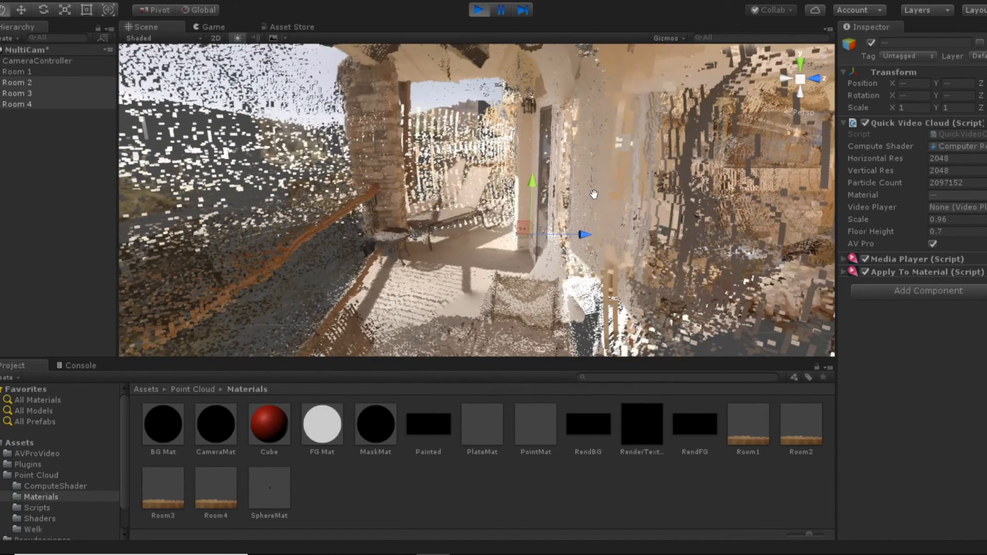
{"action": "left_click_drag", "start_coordinate": [592, 195], "coordinate": [494, 214]}
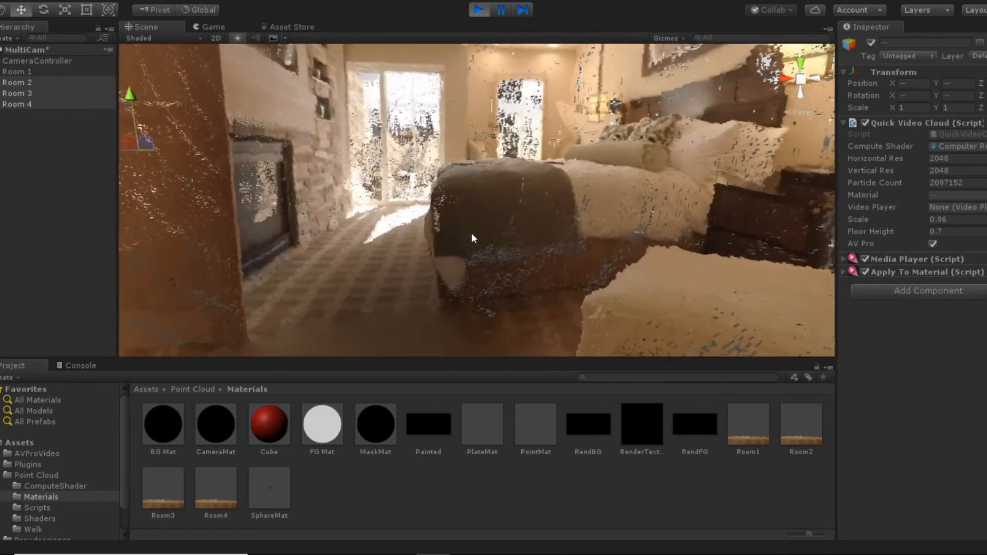
{"action": "left_click_drag", "start_coordinate": [472, 238], "coordinate": [471, 223]}
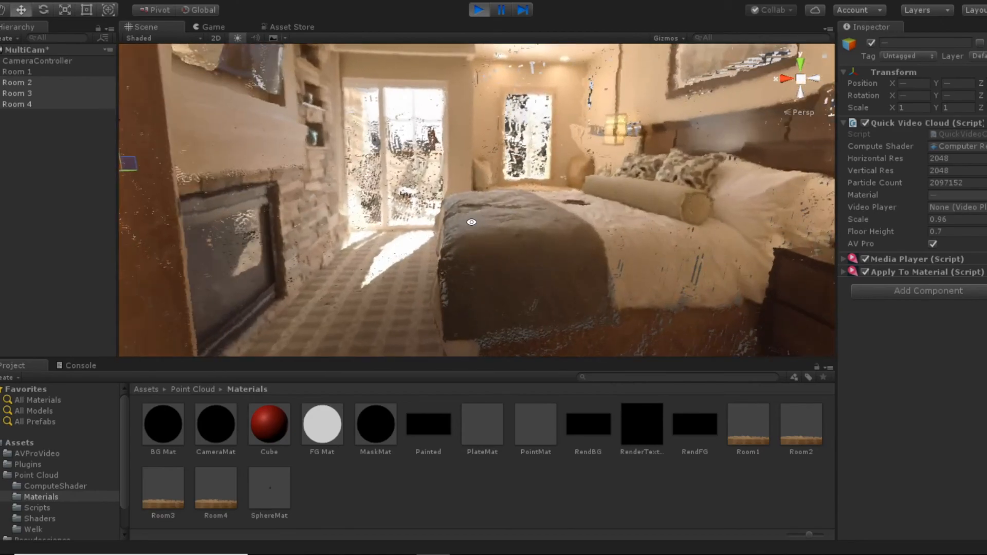